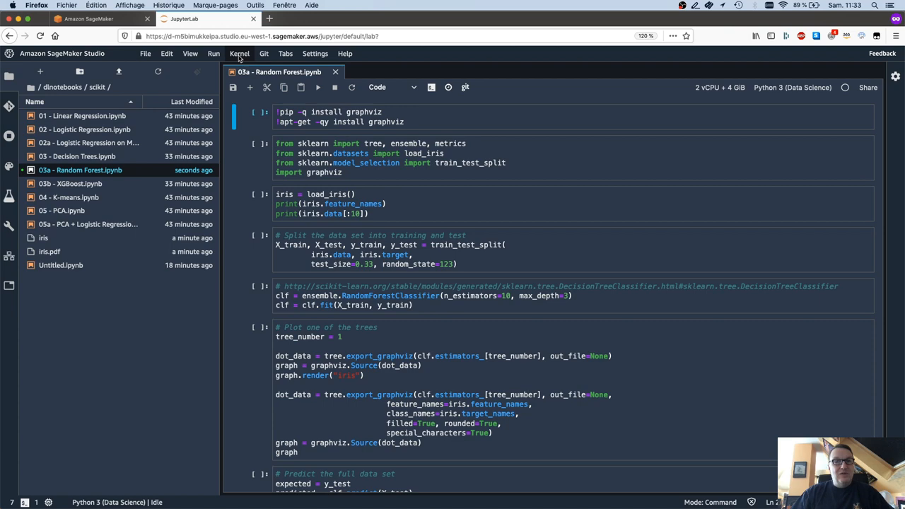
Step: Restart the kernel and run all cells, regenerating the tree graph, classification report and feature importances
{"action": "left_click", "coordinate": [212, 53]}
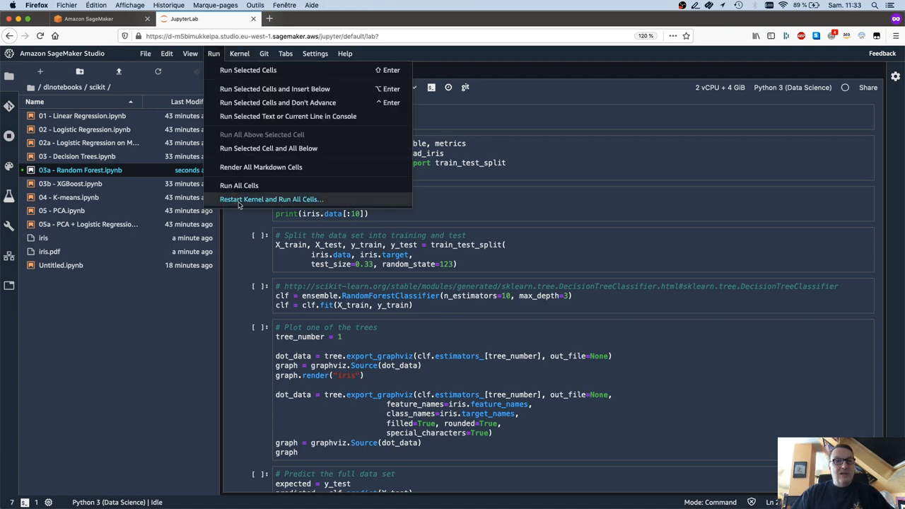
{"action": "left_click", "coordinate": [257, 198]}
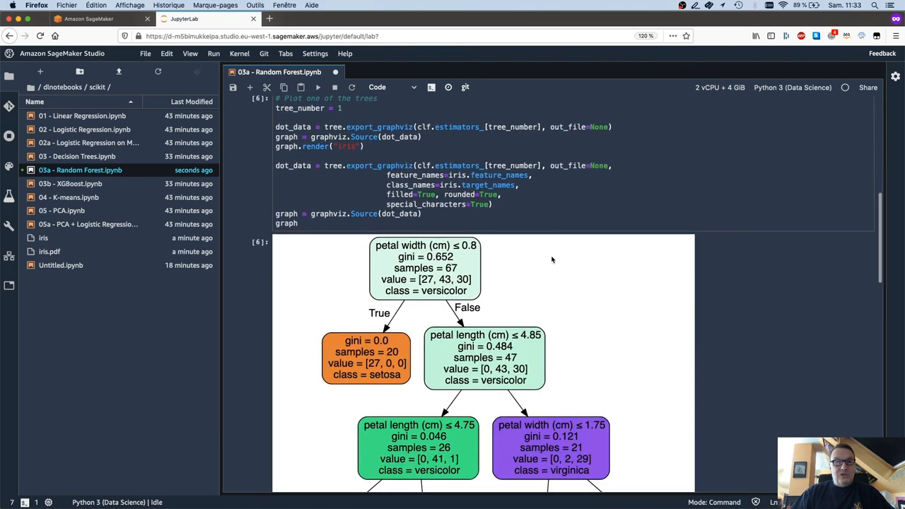
{"action": "scroll", "scroll_direction": "down", "scroll_amount": 3}
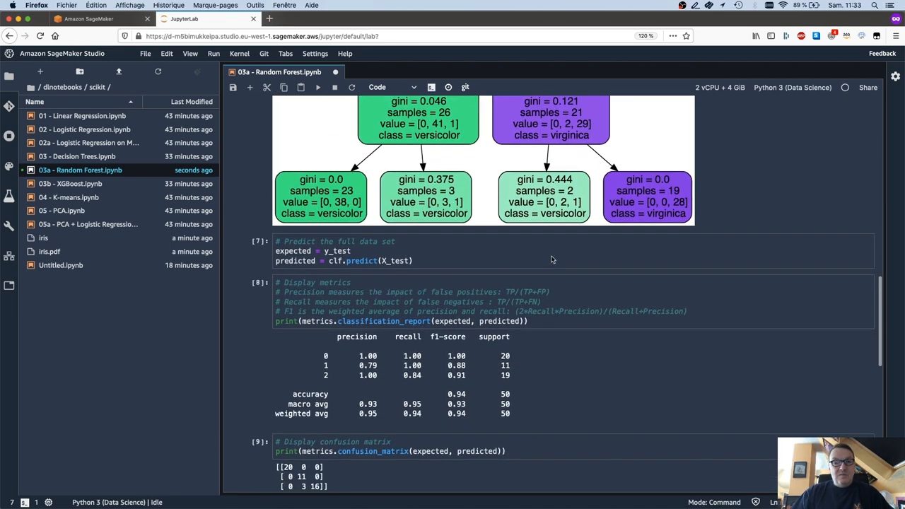
{"action": "scroll", "scroll_direction": "down", "scroll_amount": 3}
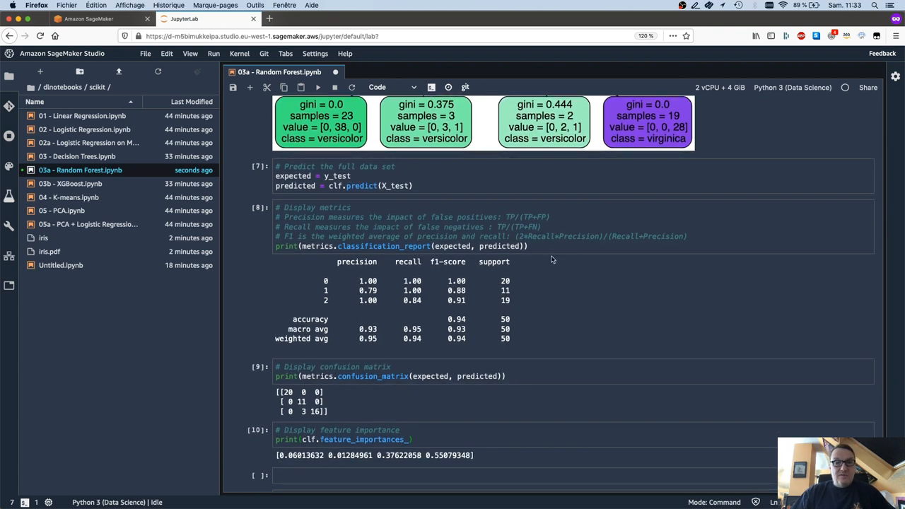
{"action": "left_click", "coordinate": [234, 88]}
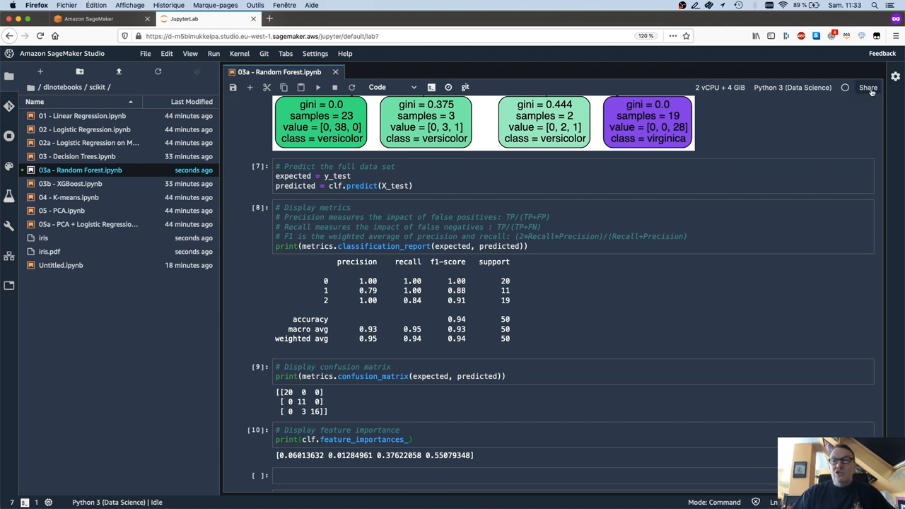
Step: Start a shareable snapshot with Include Git repo information and Include output both ticked
{"action": "left_click", "coordinate": [868, 88]}
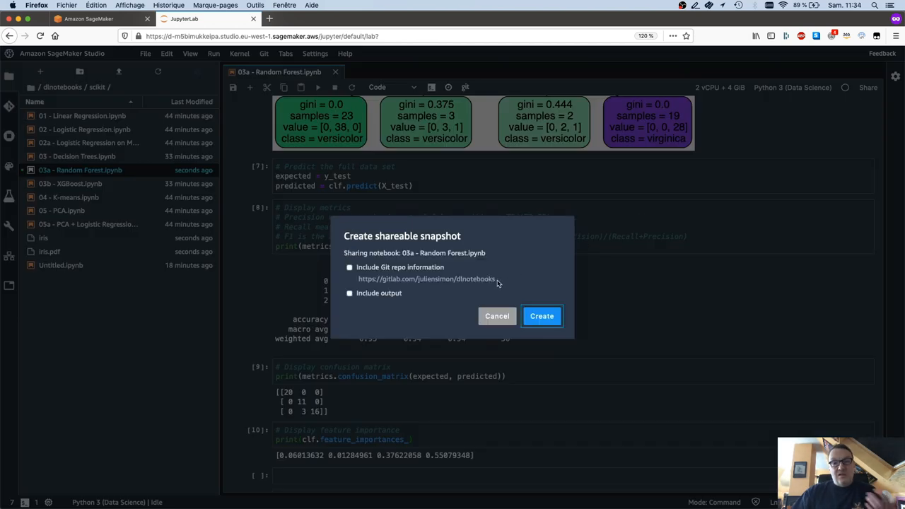
{"action": "mouse_move", "coordinate": [459, 283]}
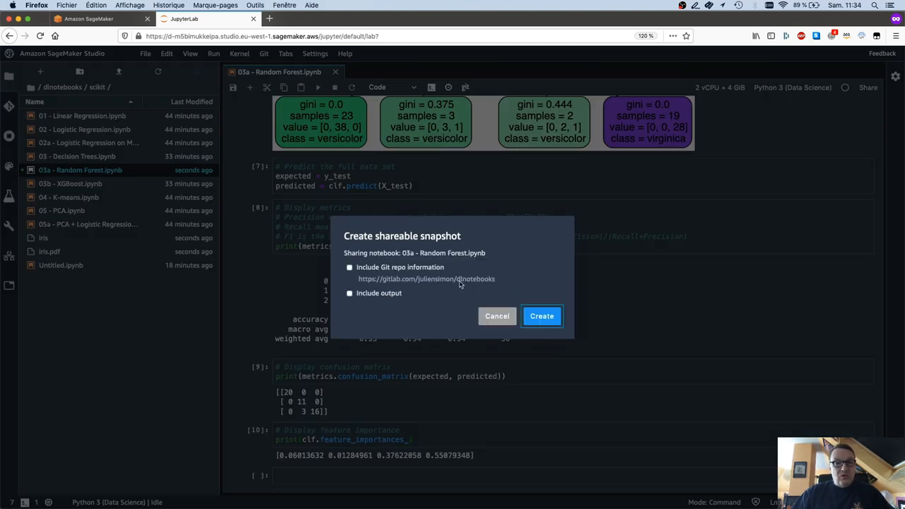
{"action": "left_click", "coordinate": [349, 267]}
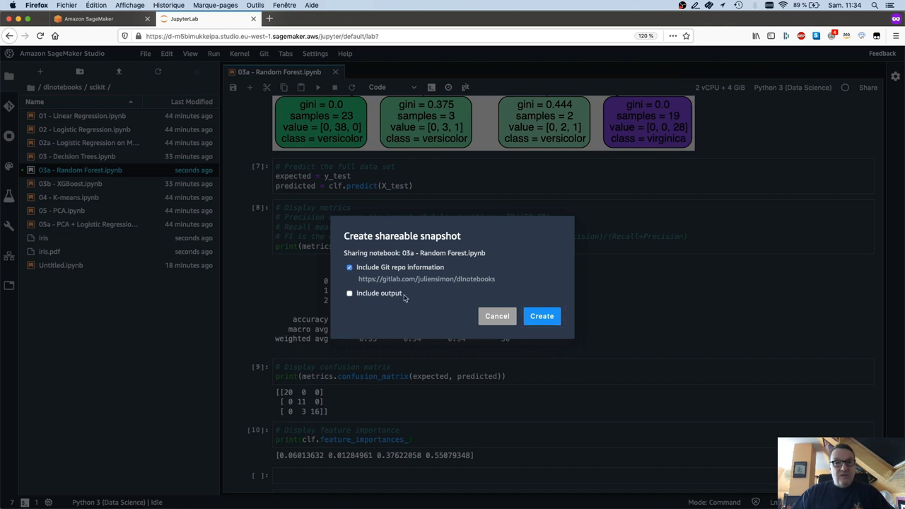
{"action": "mouse_move", "coordinate": [390, 297]}
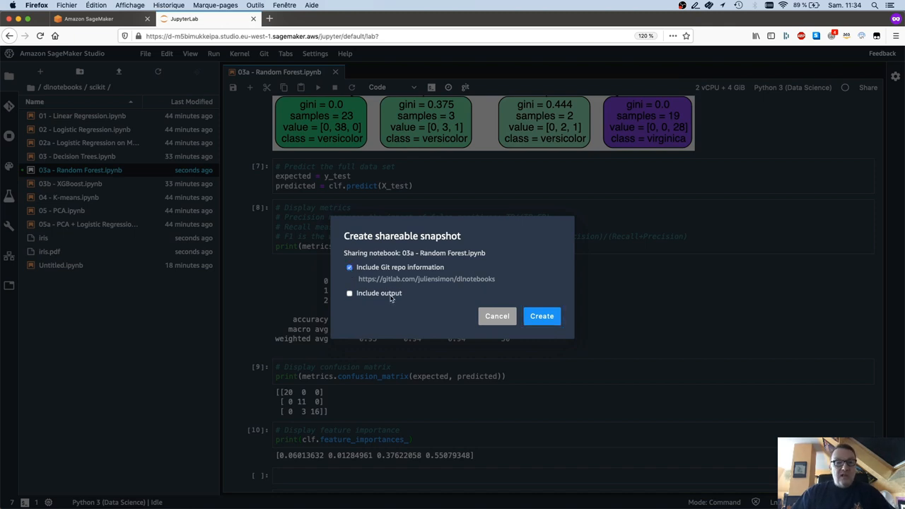
{"action": "left_click", "coordinate": [349, 293]}
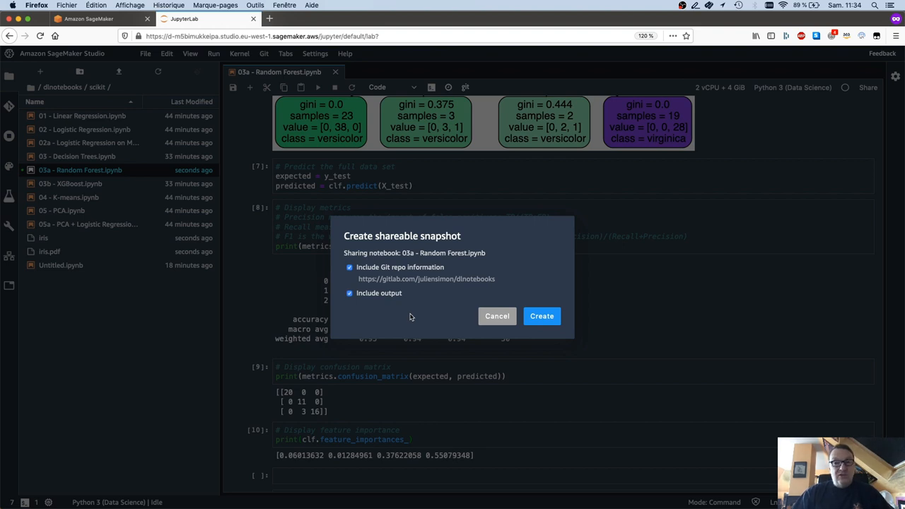
Step: Create the snapshot so a shareable link is generated
{"action": "left_click", "coordinate": [541, 317]}
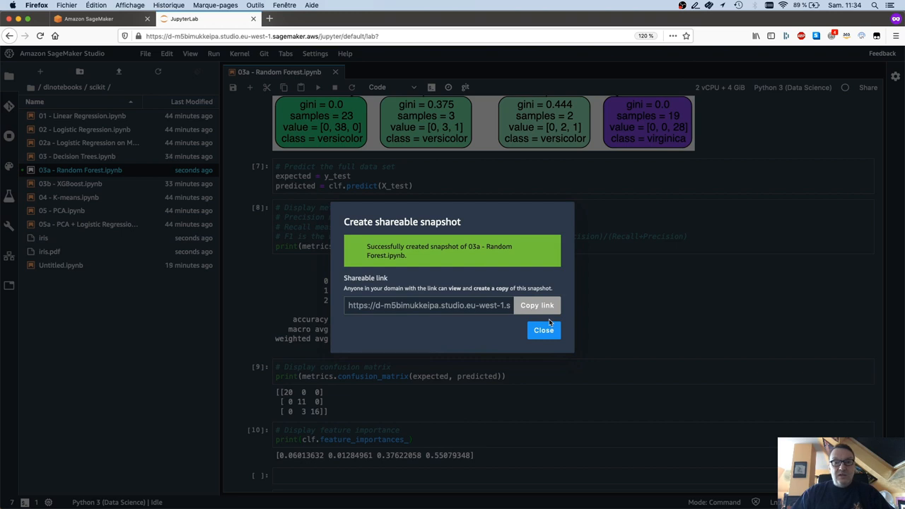
{"action": "mouse_move", "coordinate": [511, 305]}
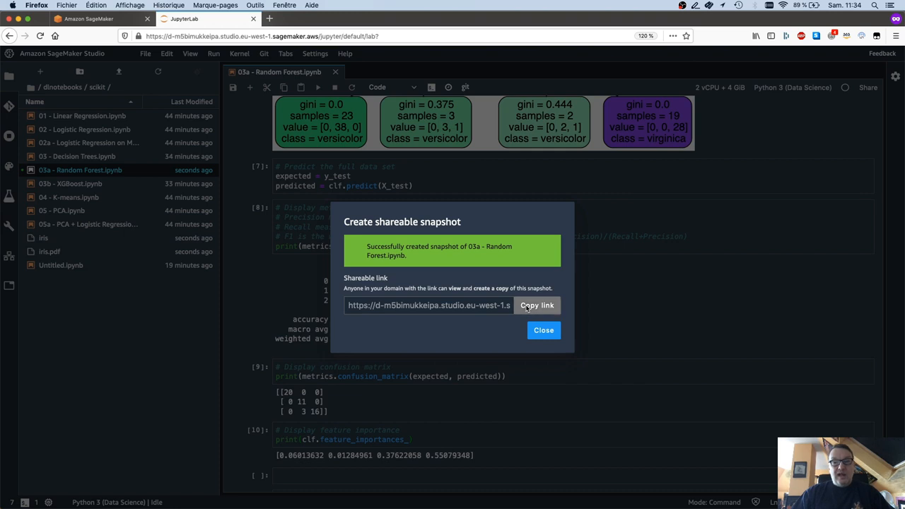
{"action": "mouse_move", "coordinate": [475, 311]}
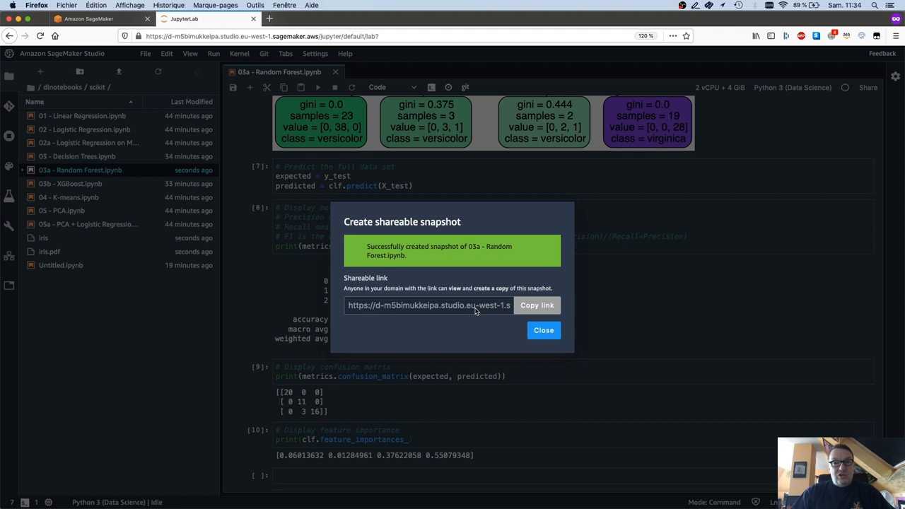
{"action": "mouse_move", "coordinate": [232, 145]}
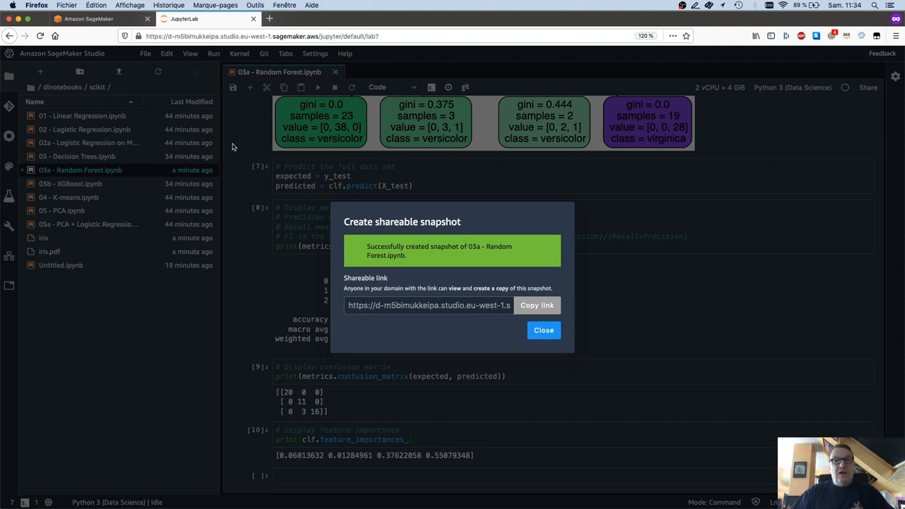
Step: Switch to the second user's Studio window and paste the snapshot link into its address bar
{"action": "left_click", "coordinate": [297, 3]}
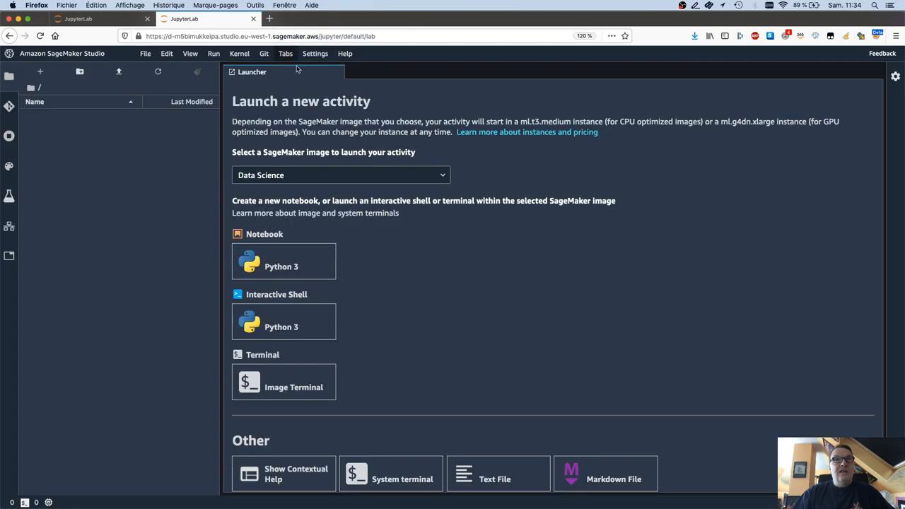
{"action": "mouse_move", "coordinate": [514, 357]}
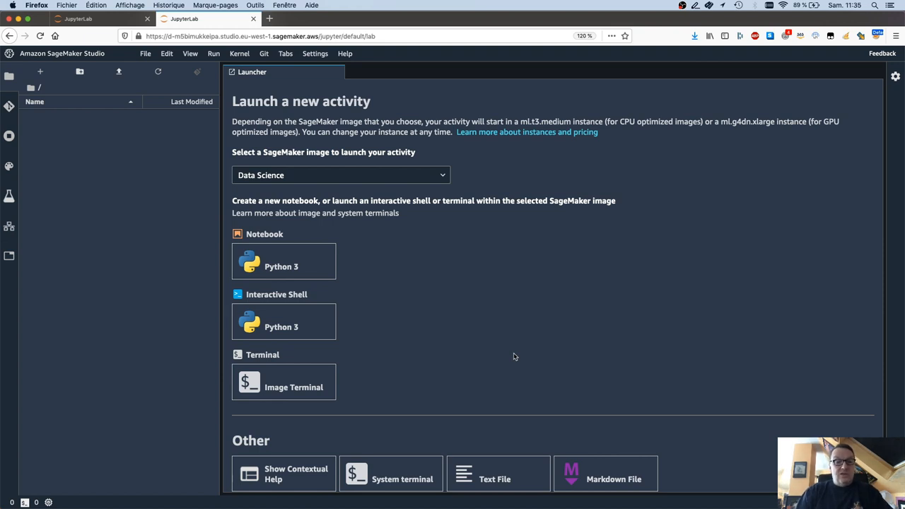
{"action": "left_click", "coordinate": [377, 19]}
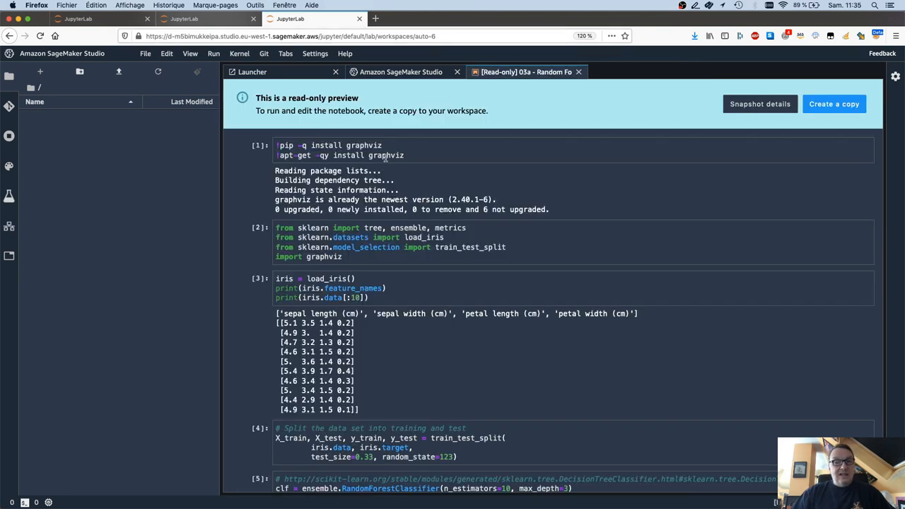
{"action": "mouse_move", "coordinate": [481, 274]}
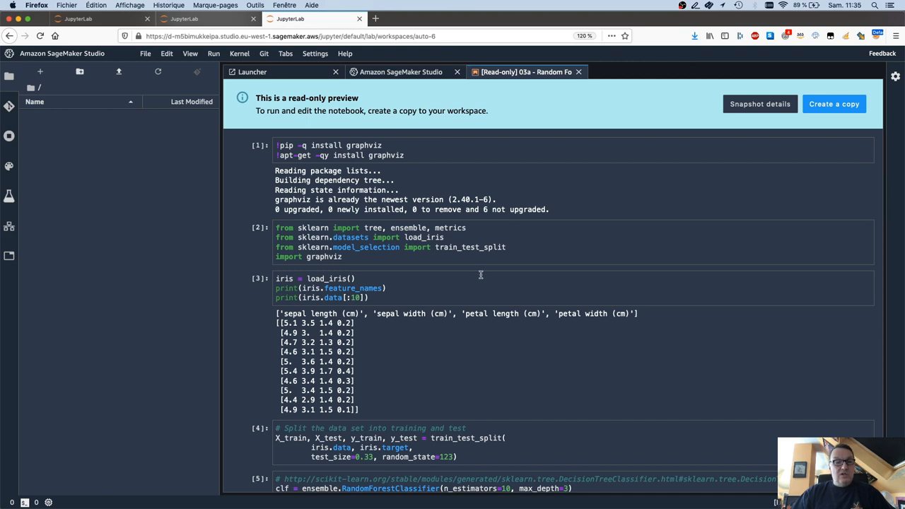
Step: Scroll through the read-only snapshot down to the tree export code and classification report
{"action": "scroll", "scroll_direction": "down", "scroll_amount": 3}
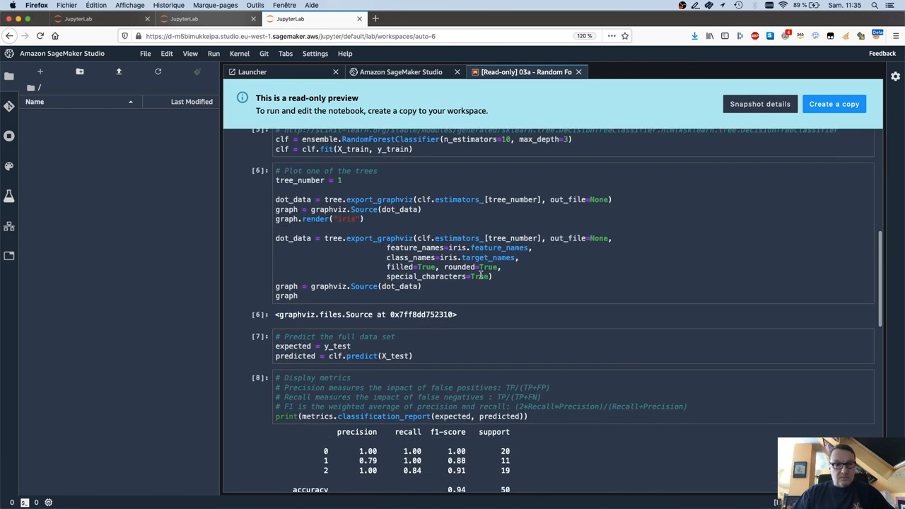
{"action": "scroll", "scroll_direction": "down", "scroll_amount": 3}
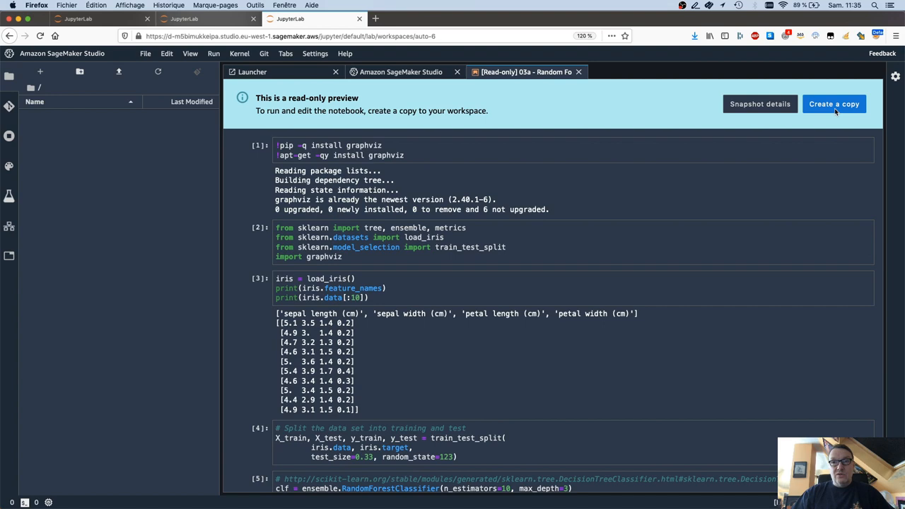
Step: Create an editable copy of the snapshot in this workspace and run all its cells
{"action": "left_click", "coordinate": [834, 105]}
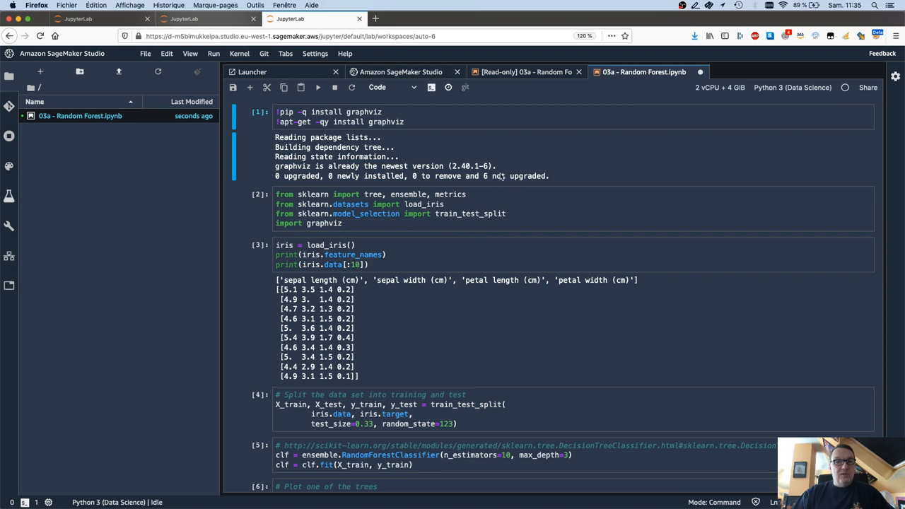
{"action": "left_click", "coordinate": [317, 88]}
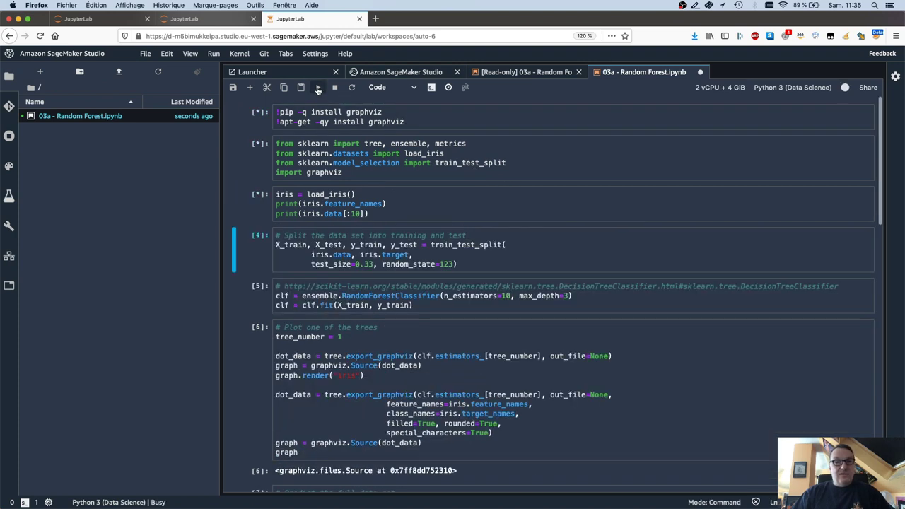
{"action": "scroll", "scroll_direction": "down", "scroll_amount": 3}
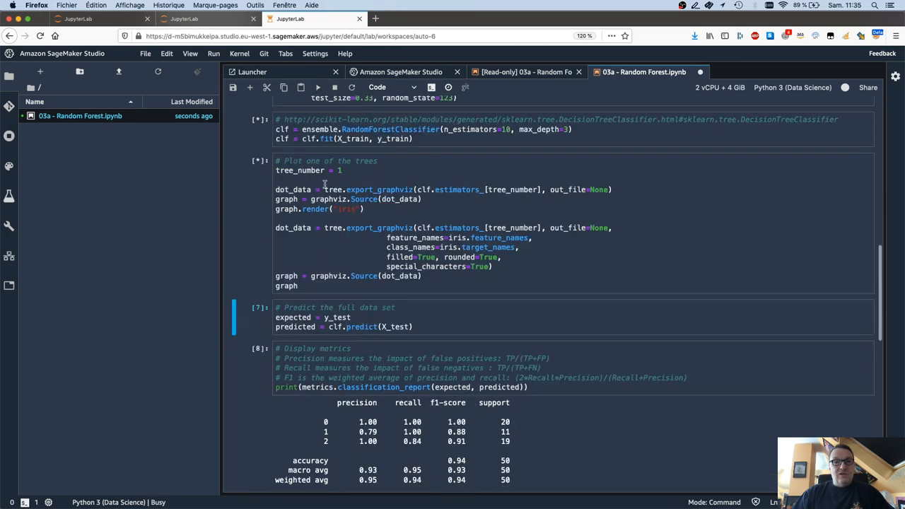